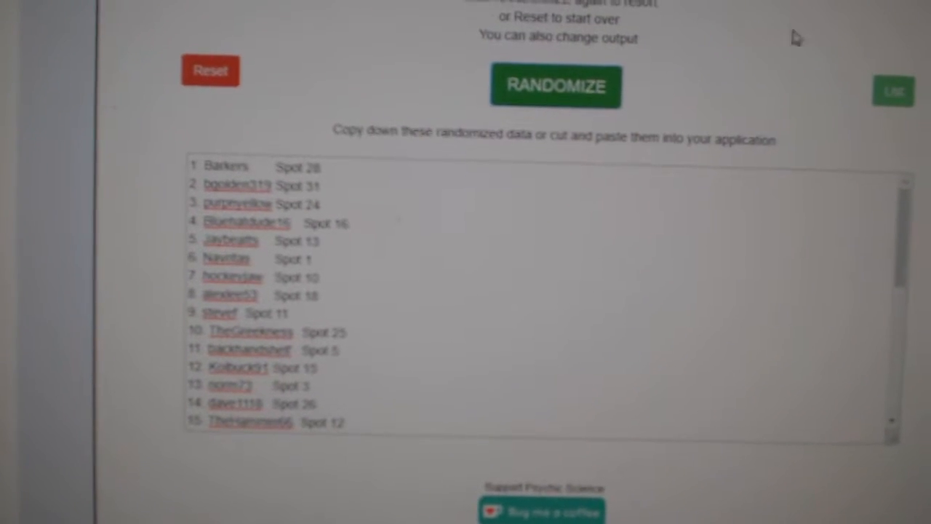
# - Randomize the list so the usernames are shuffled with their spot numbers
pyautogui.click(556, 86)
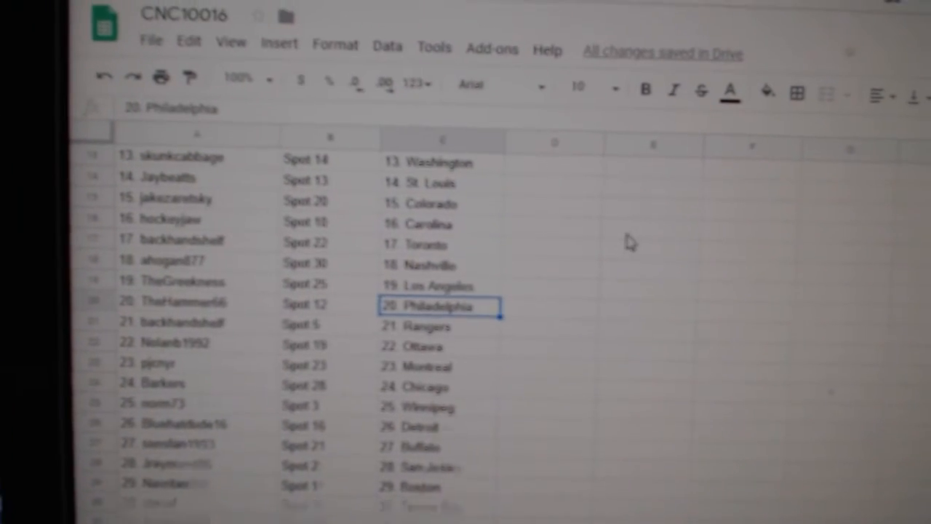
# - Scroll through CNC10016 to check all 31 username-spot-team rows down to Calgary
pyautogui.scroll(-3)
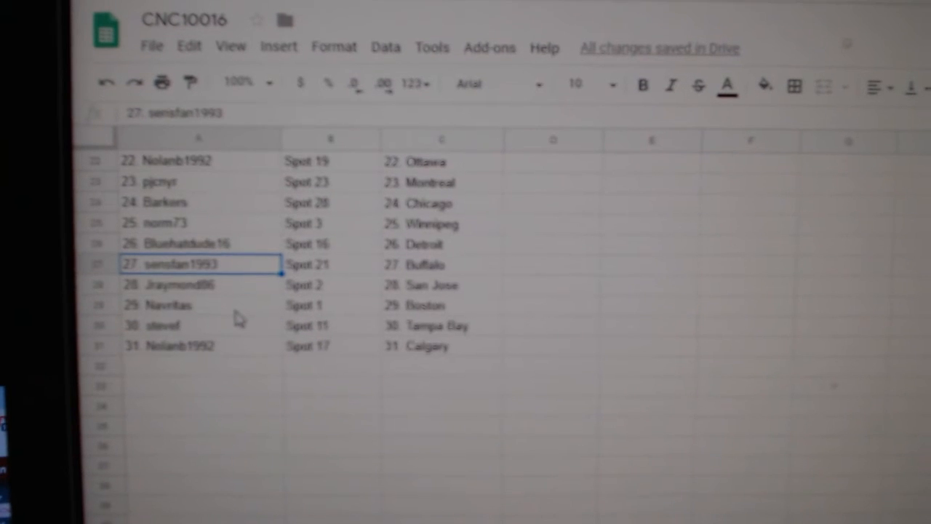
pyautogui.scroll(-3)
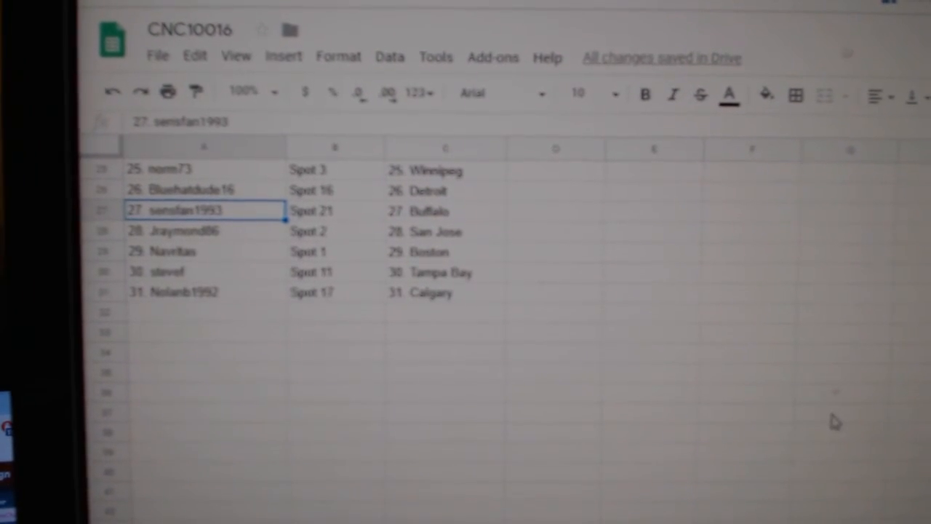